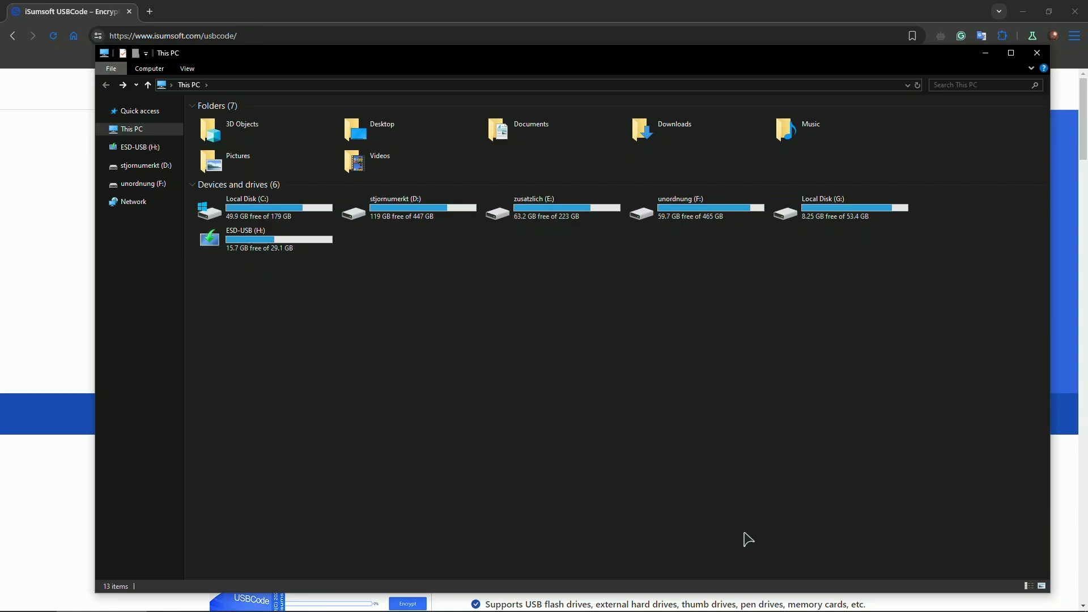
# - Check the ESD-USB (H:) drive's free space under This PC and close File Explorer
pyautogui.click(264, 239)
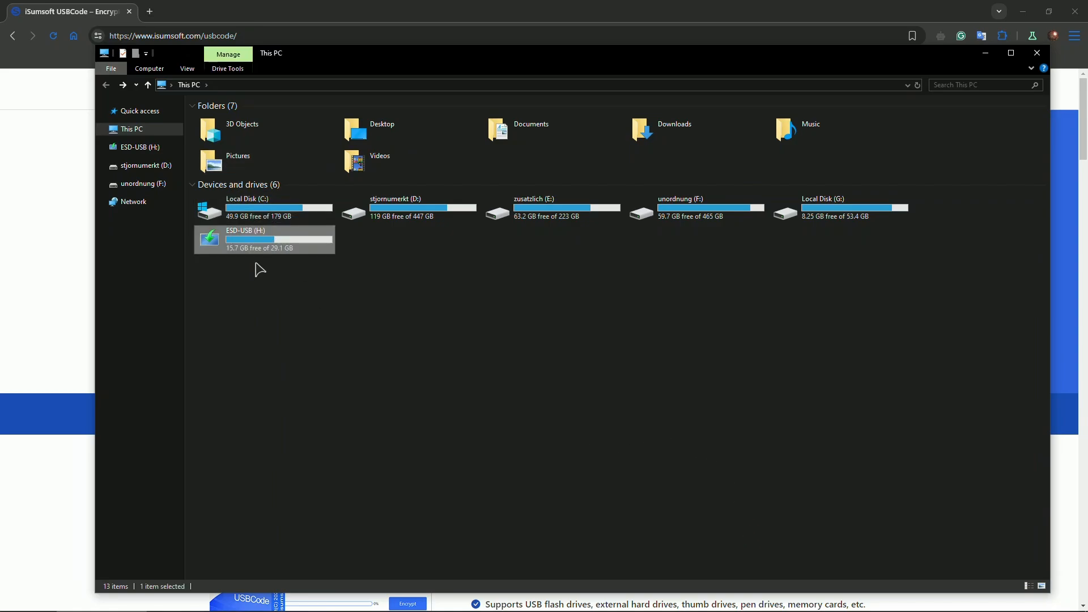
pyautogui.moveTo(314, 252)
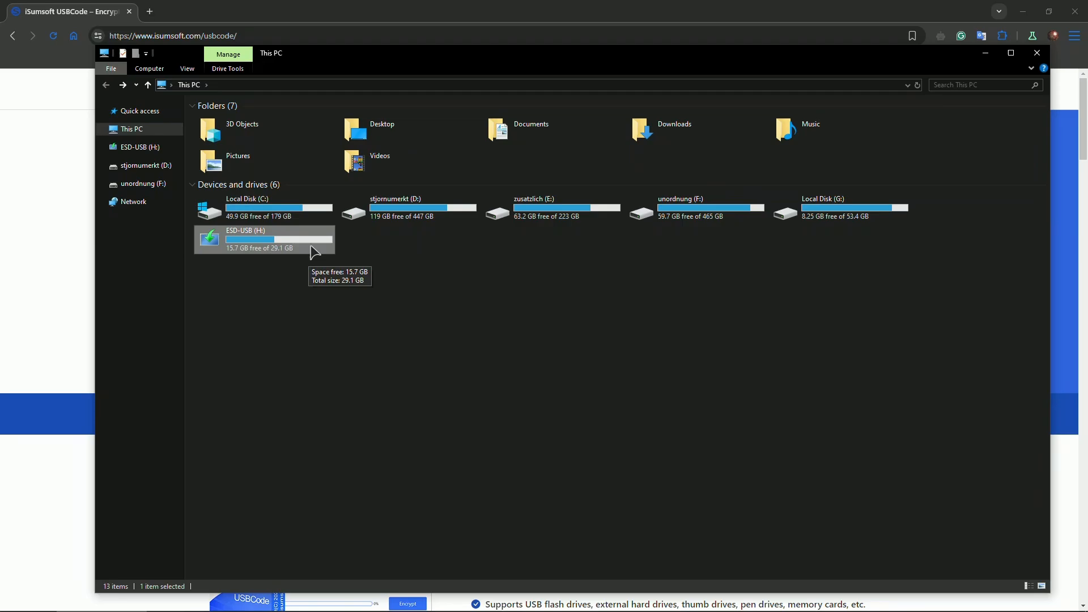
pyautogui.click(1037, 53)
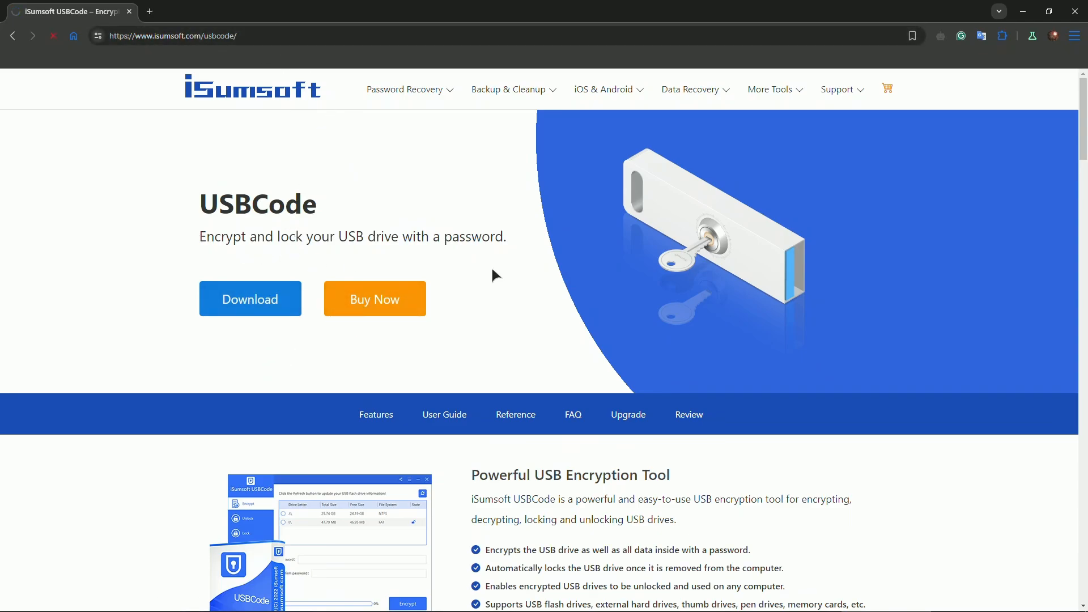
# - Launch the USBCode setup and accept the License Agreement to install it
pyautogui.click(249, 298)
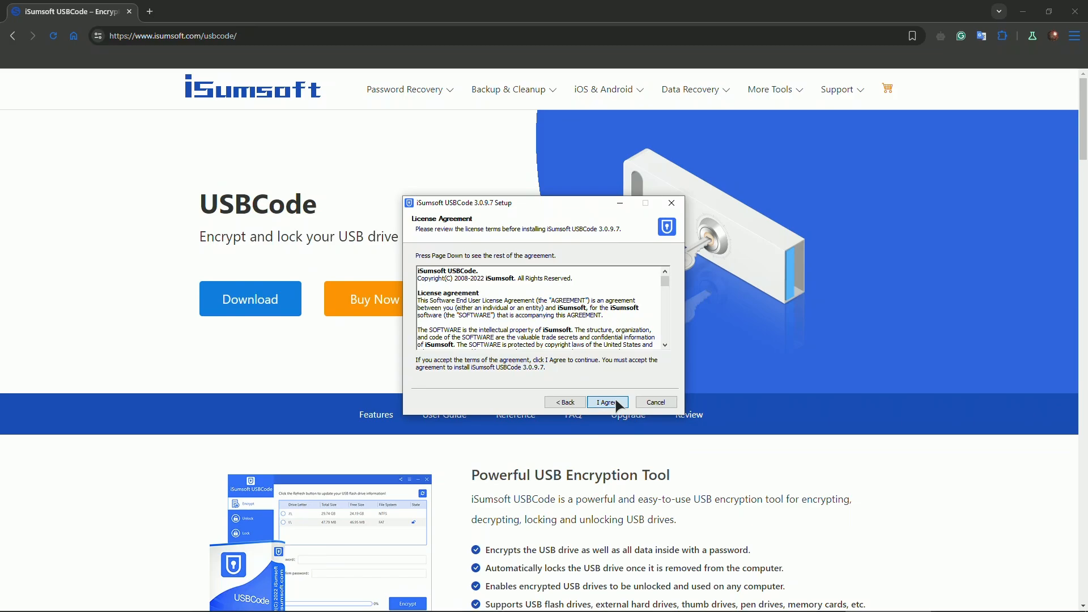
pyautogui.click(605, 401)
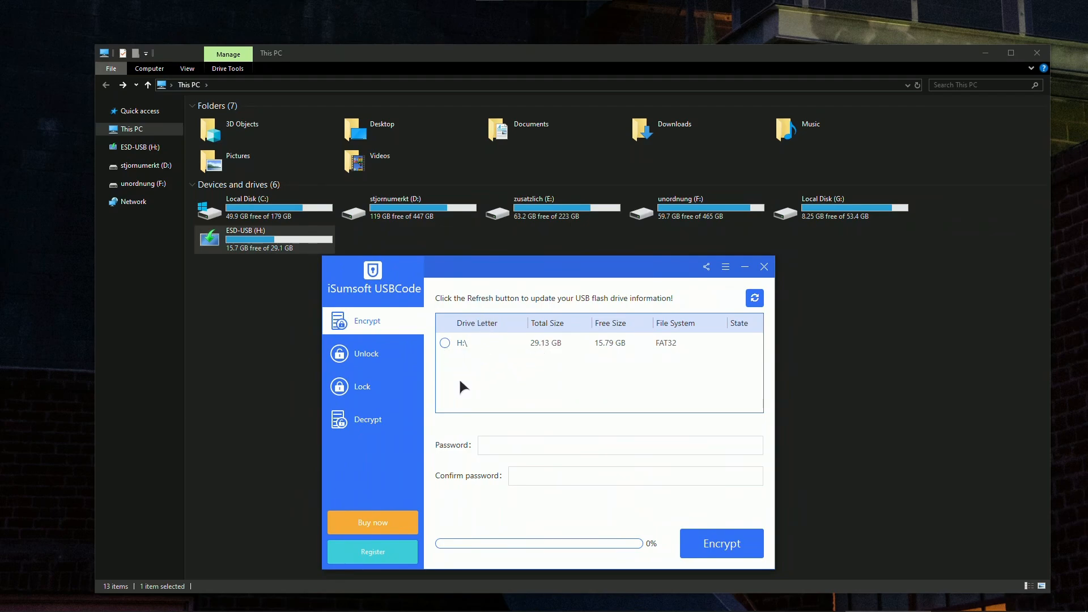
pyautogui.moveTo(462, 362)
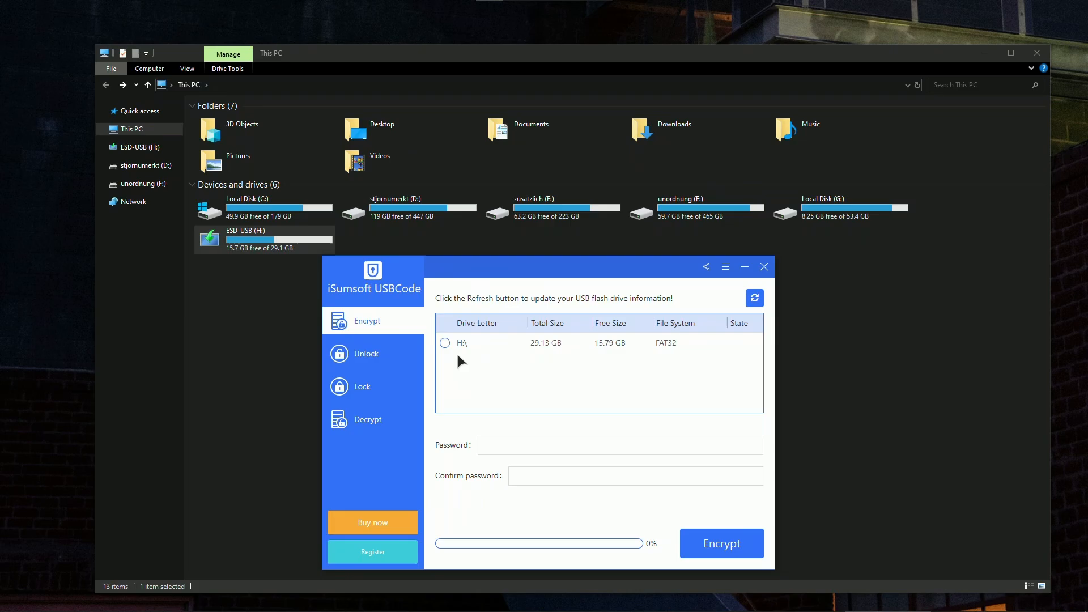
pyautogui.moveTo(483, 363)
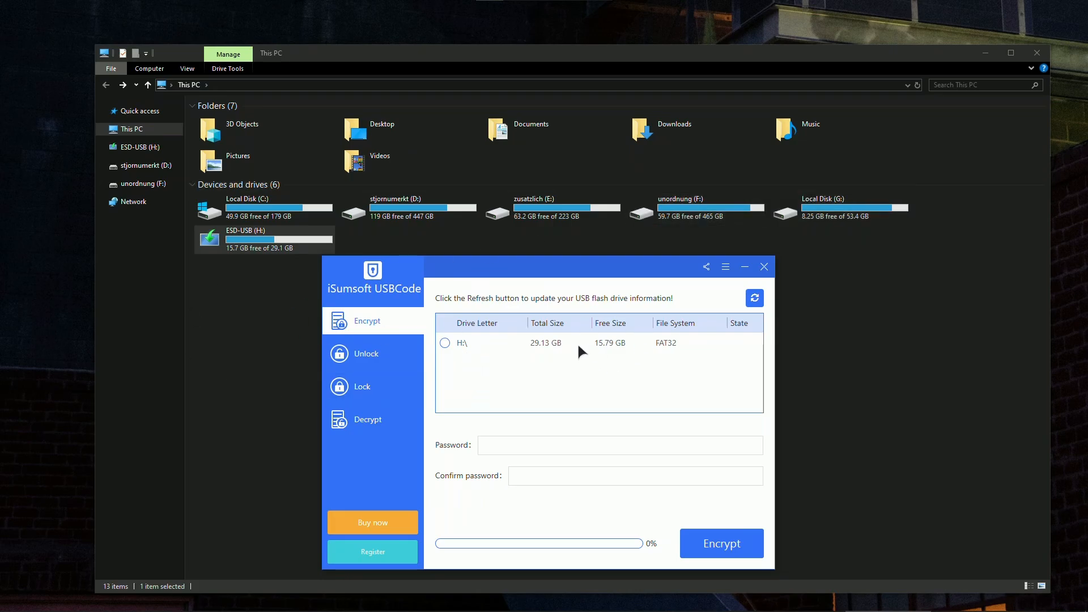
# - Select drive H:\ in the Encrypt page's drive list as the target
pyautogui.click(444, 343)
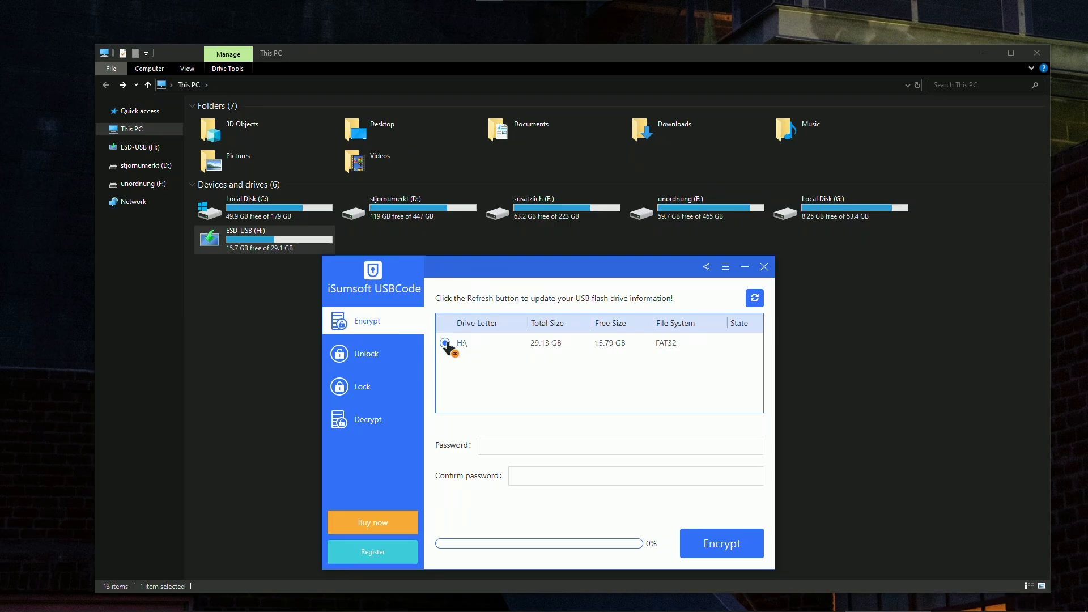
pyautogui.click(444, 342)
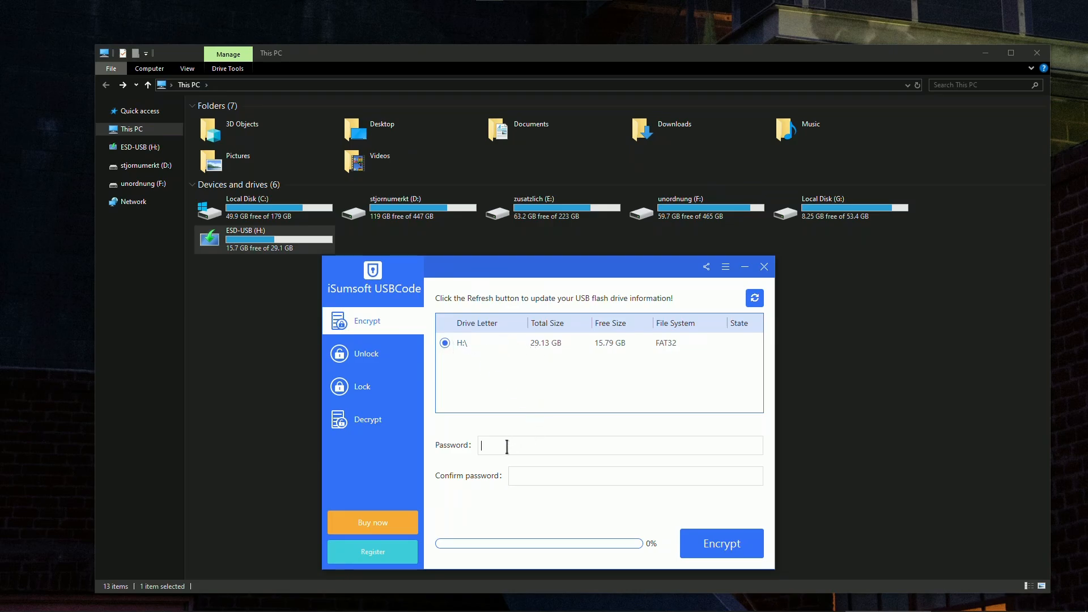
pyautogui.moveTo(502, 440)
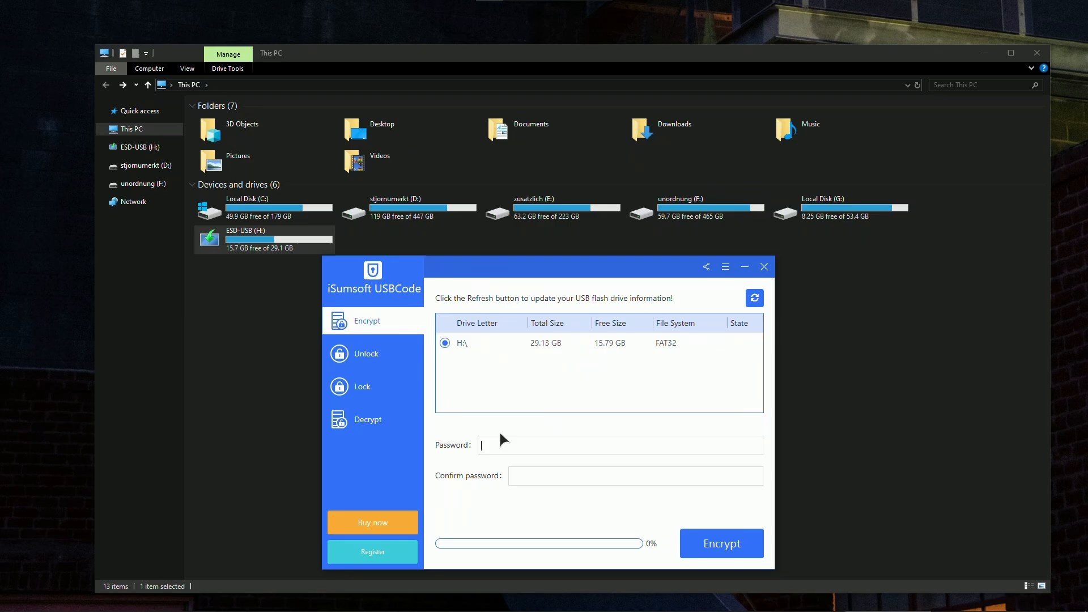
# - Fill in the Password and Confirm password fields with the same password for H:\
pyautogui.write('•••')
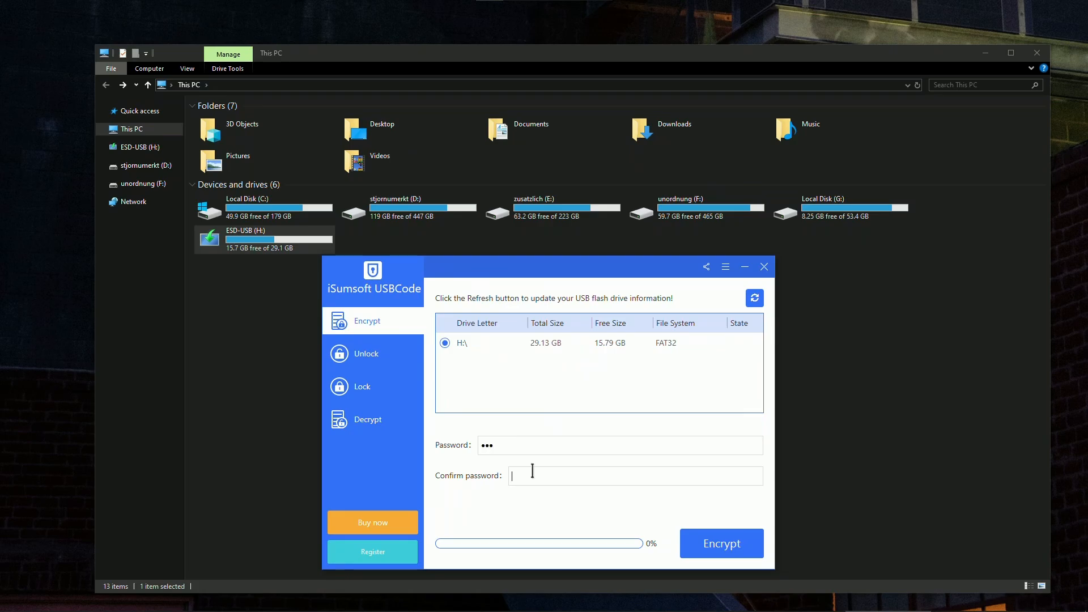
pyautogui.write('•••')
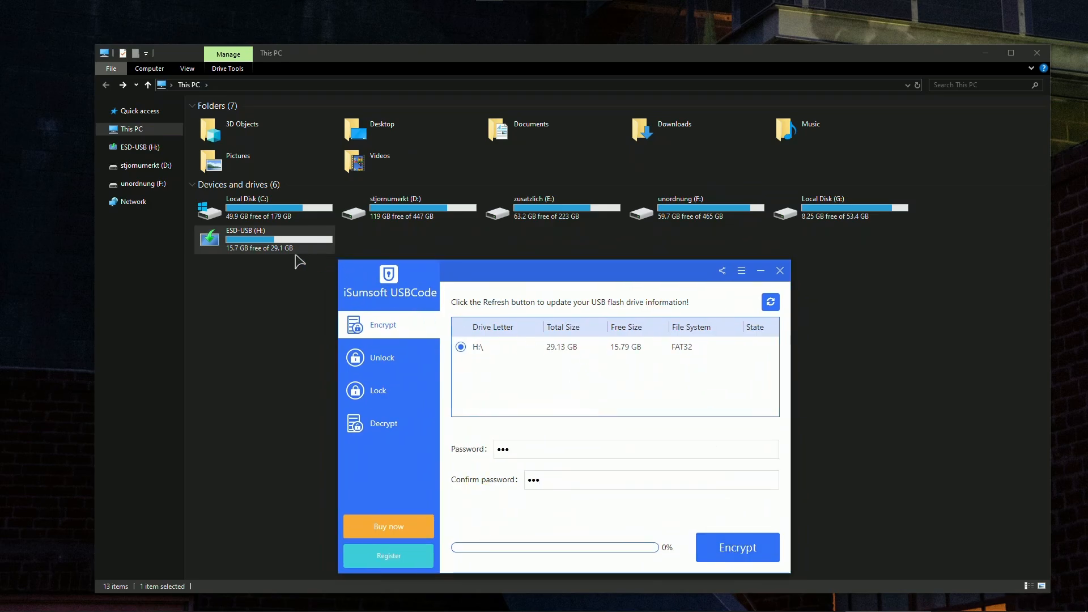
pyautogui.moveTo(613, 359)
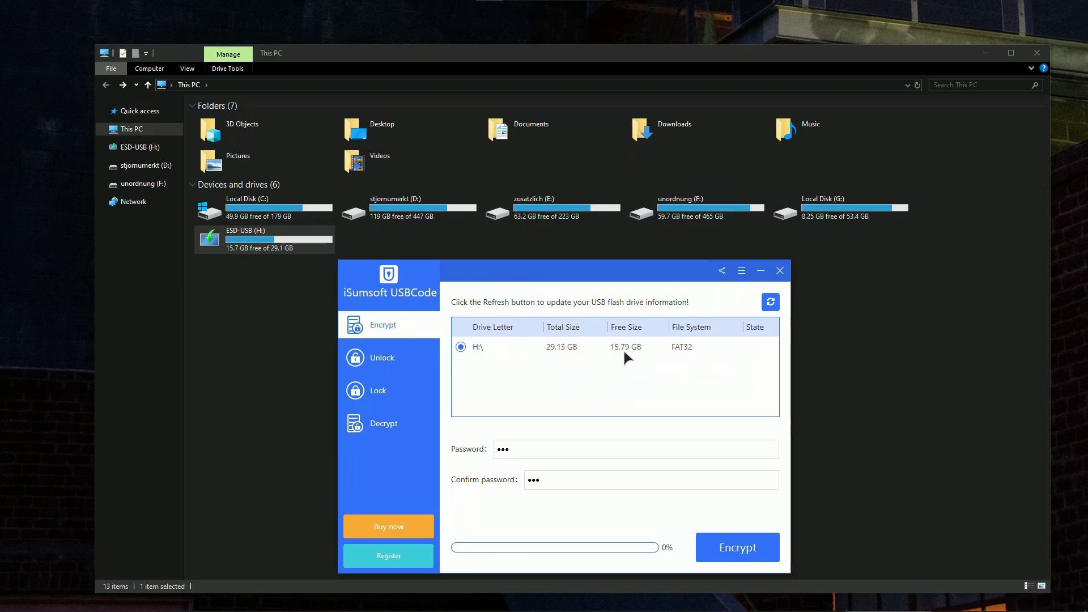
pyautogui.moveTo(631, 356)
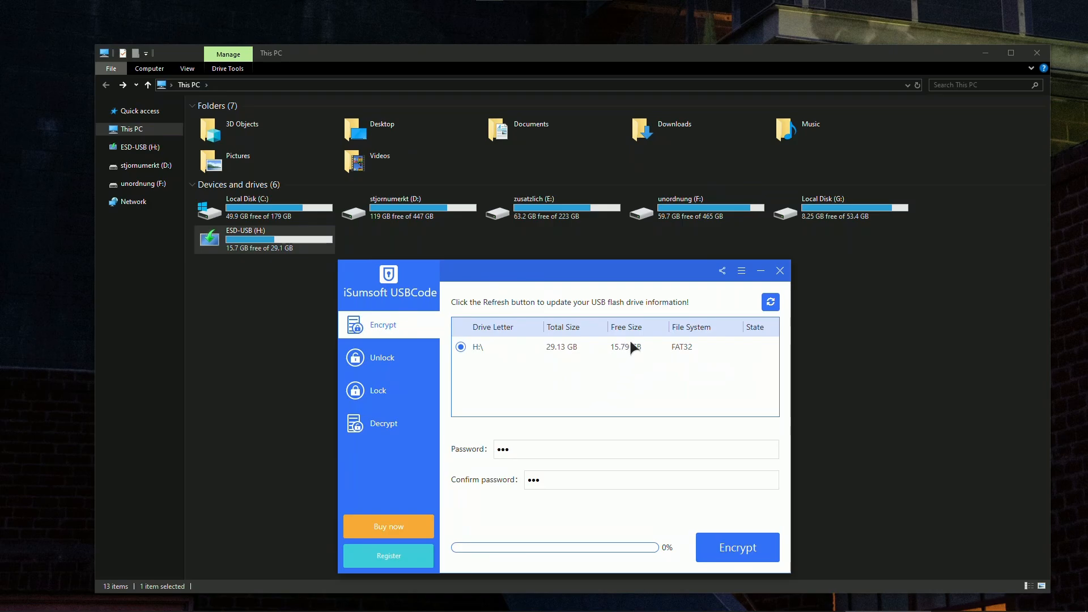
pyautogui.moveTo(625, 351)
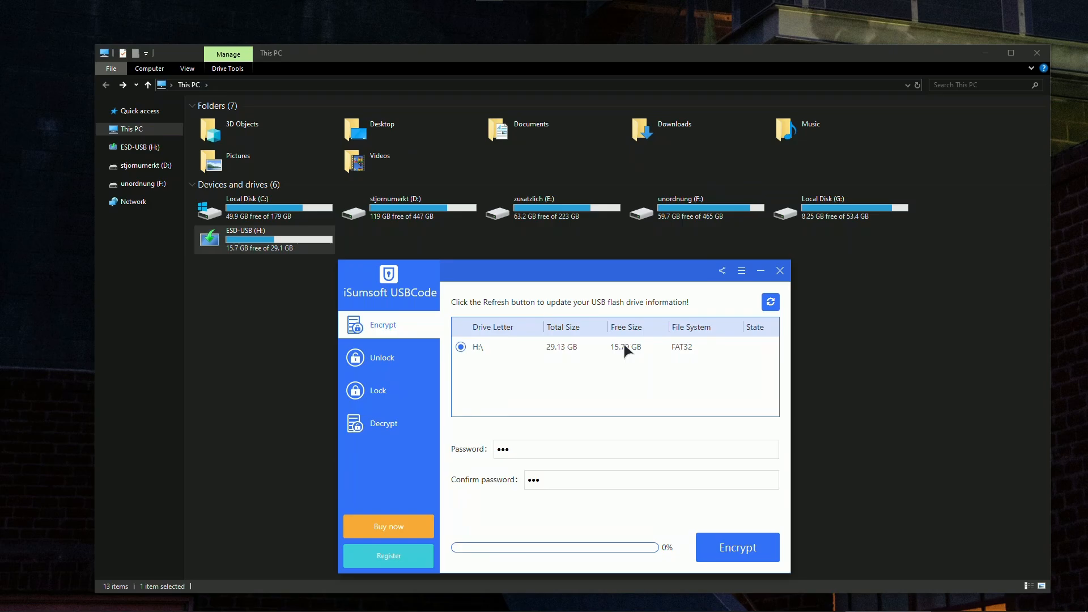
pyautogui.moveTo(631, 367)
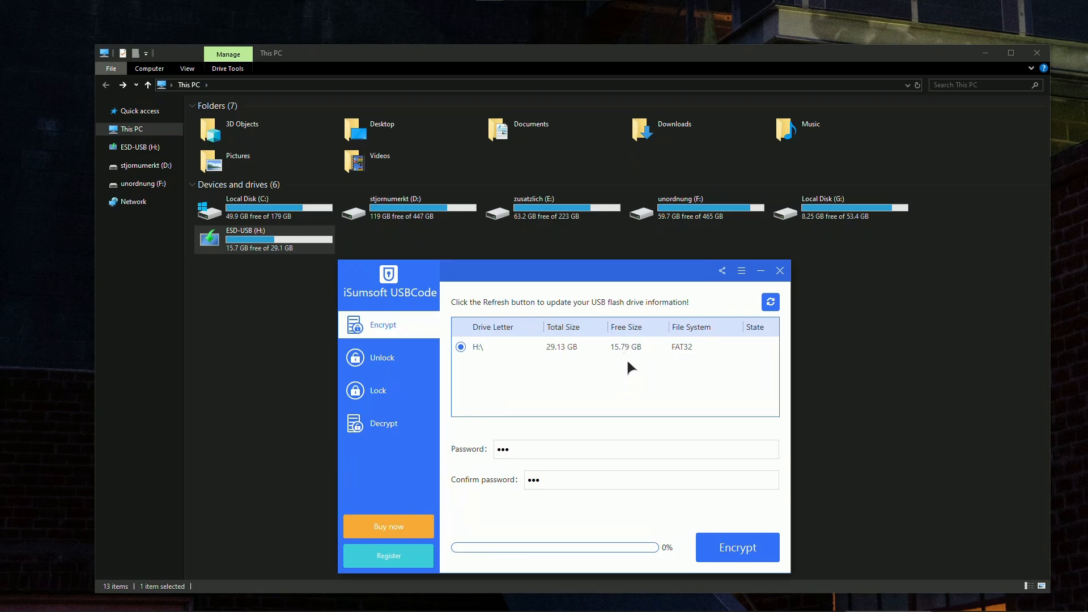